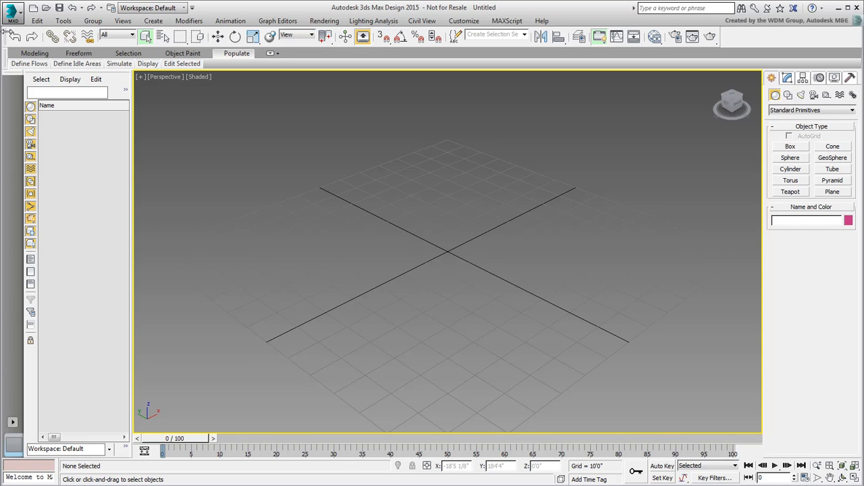
# Choose an FBX file from the _Assets folder to link via Import > Link Revit/FBX.
pyautogui.click(13, 7)
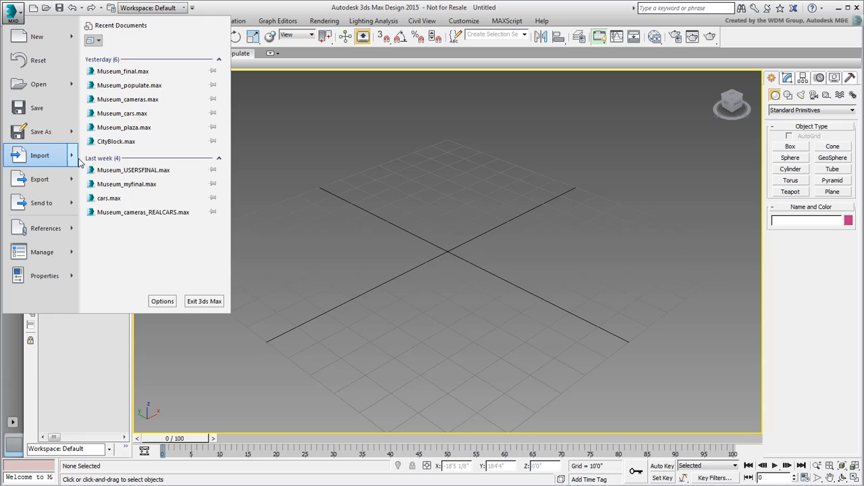
pyautogui.click(40, 155)
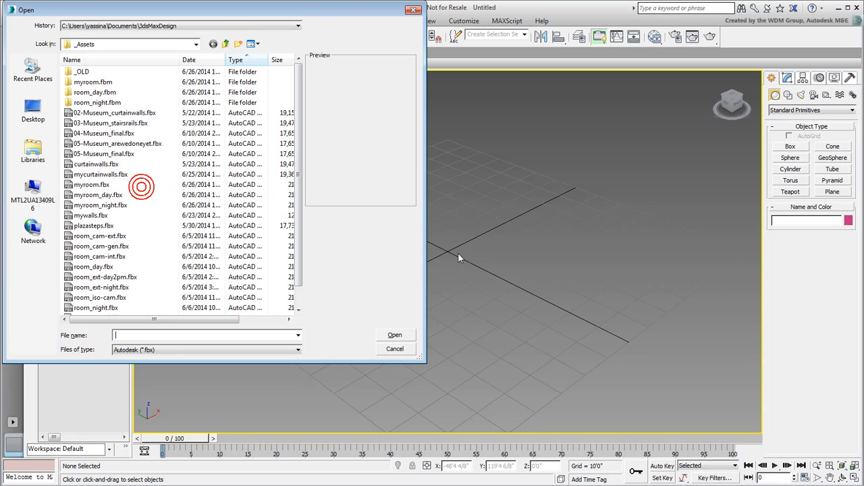
pyautogui.moveTo(577, 310)
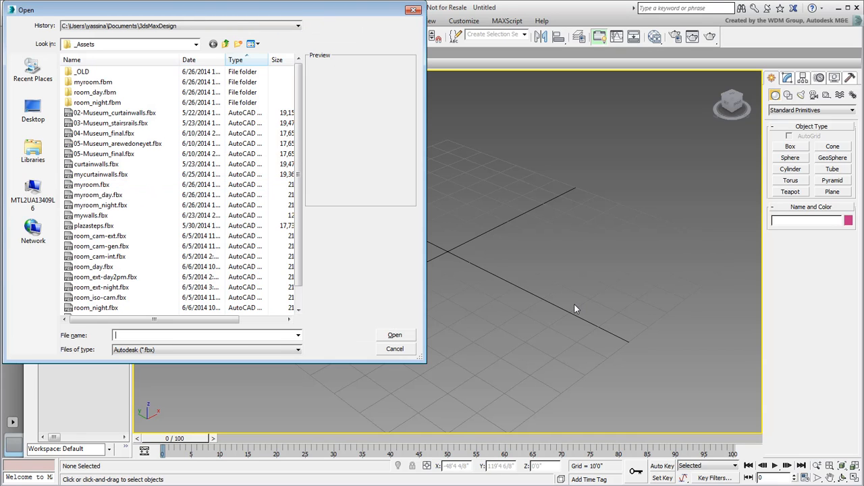
pyautogui.click(90, 215)
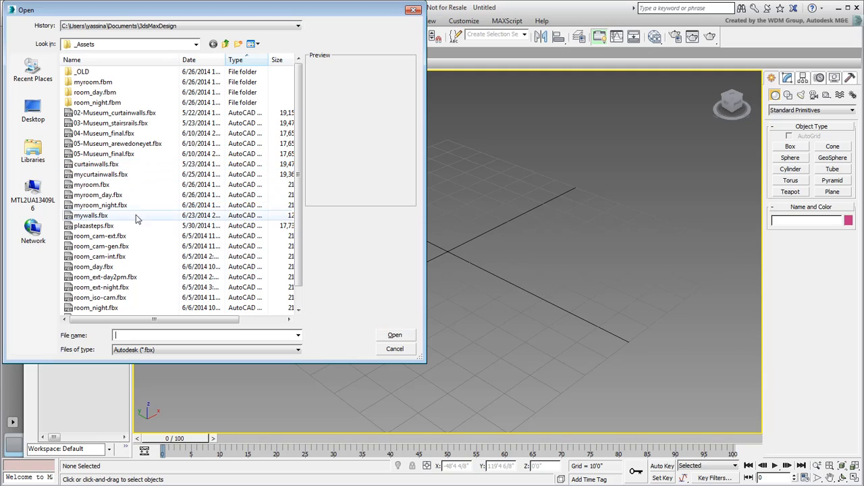
pyautogui.click(93, 266)
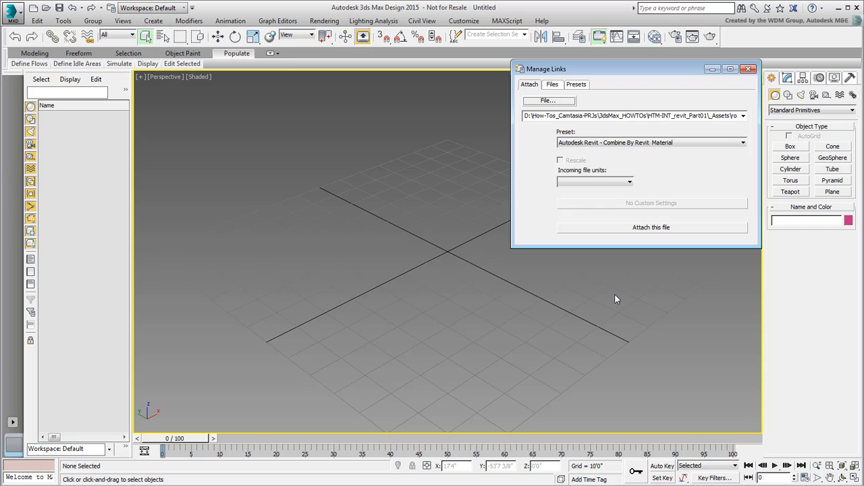
# Create a new Revit preset named 'myRevit - Combine by Type - no Sun'.
pyautogui.click(576, 84)
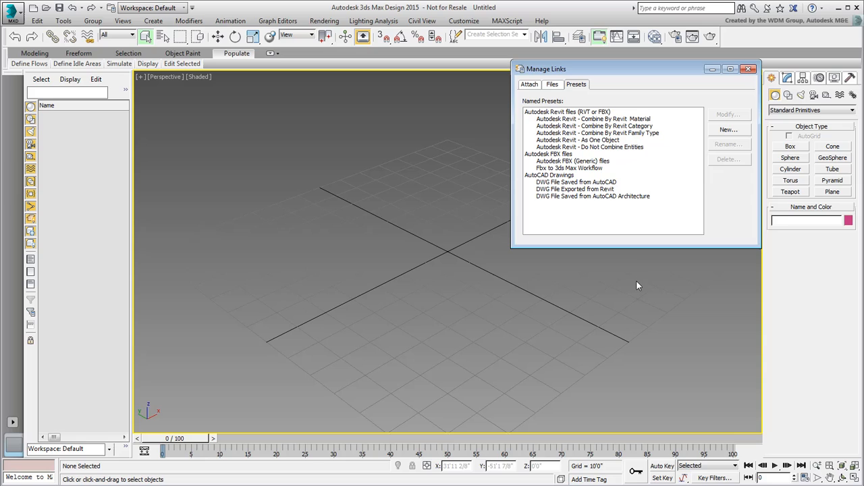
pyautogui.click(597, 133)
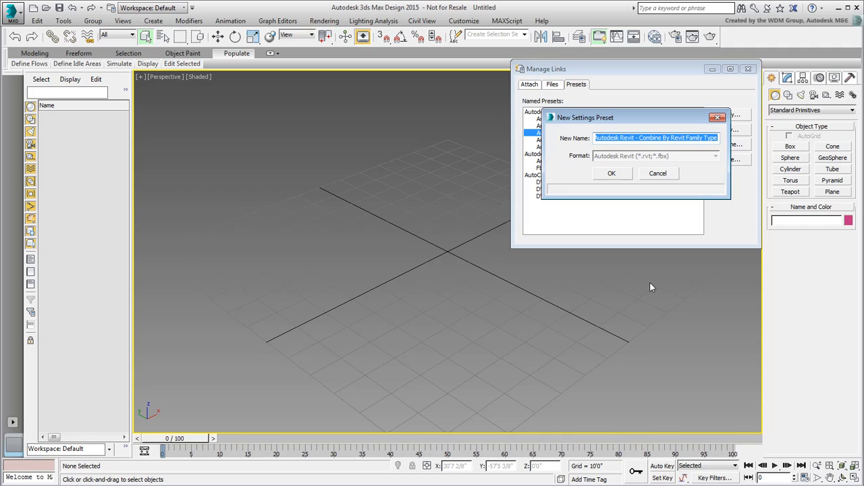
pyautogui.write('myRevit - Combine')
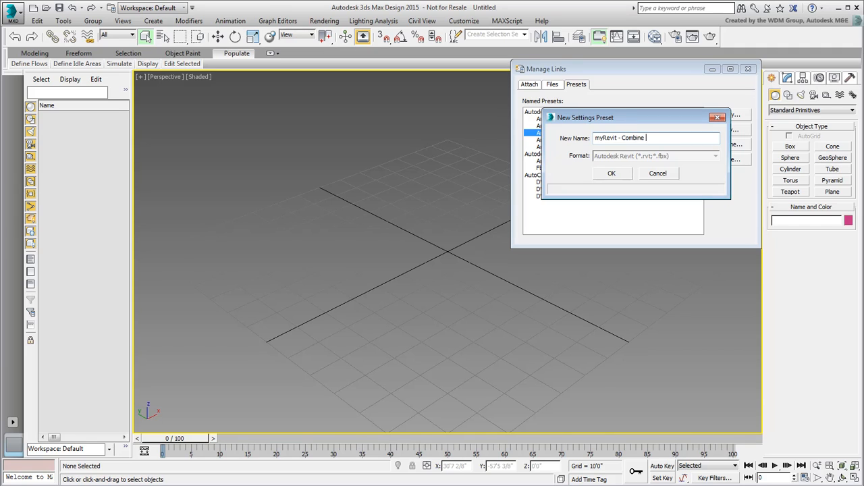
pyautogui.write('by Type - no Sun')
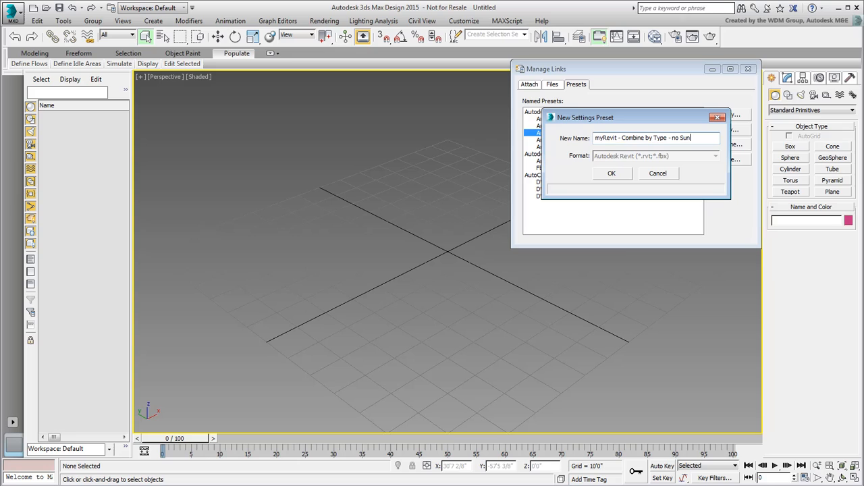
pyautogui.click(611, 173)
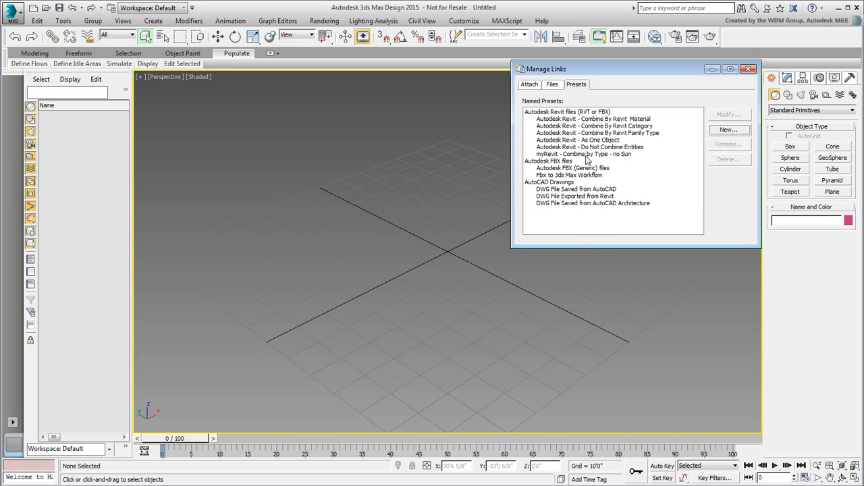
# Edit the myRevit preset to exclude Daylight System and Cameras and keep scene materials.
pyautogui.click(583, 154)
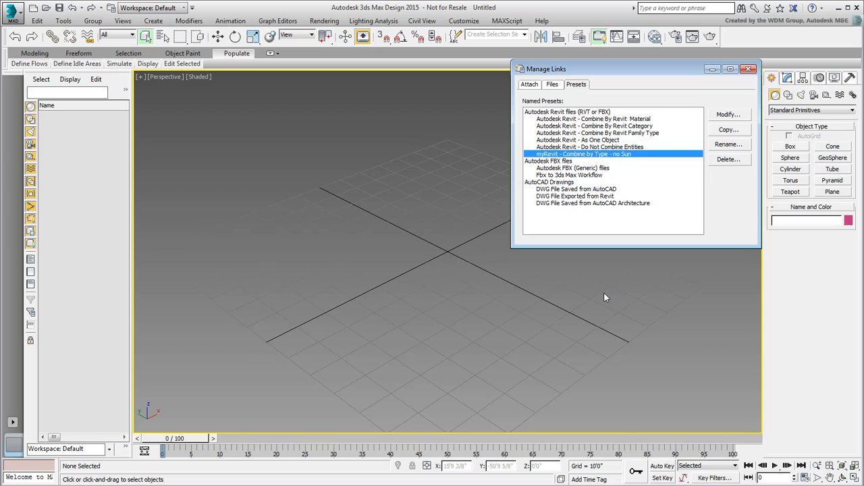
pyautogui.click(727, 114)
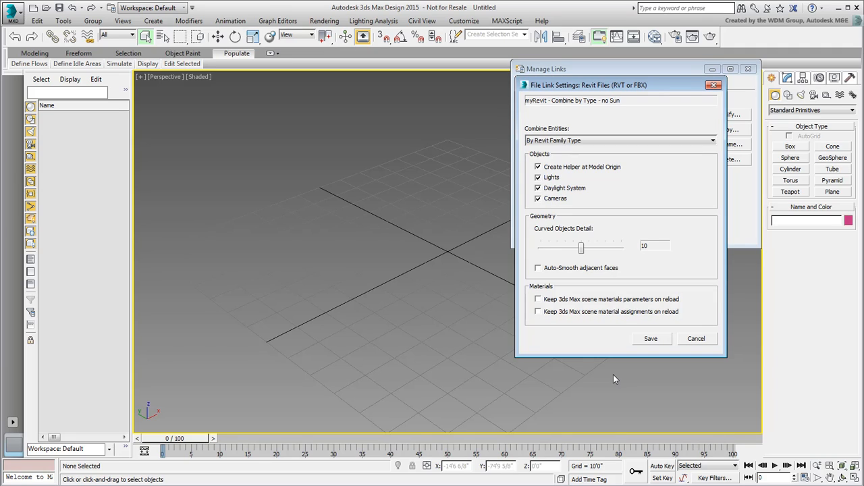
pyautogui.click(538, 188)
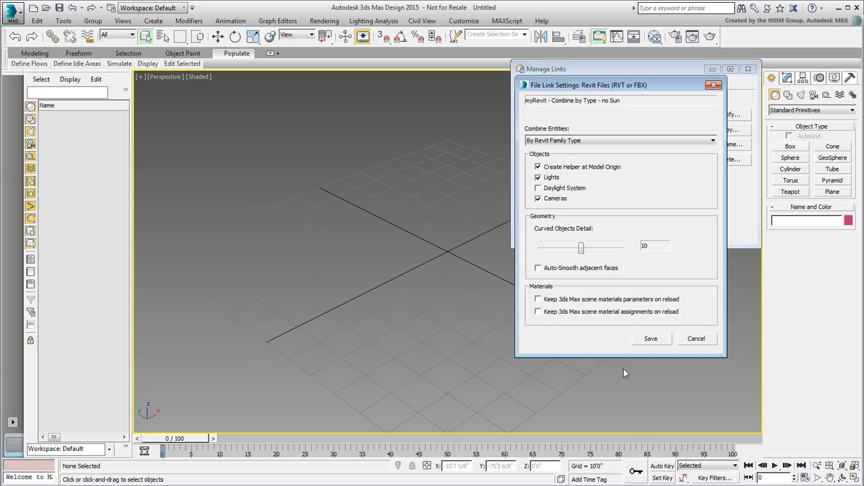
pyautogui.moveTo(624, 378)
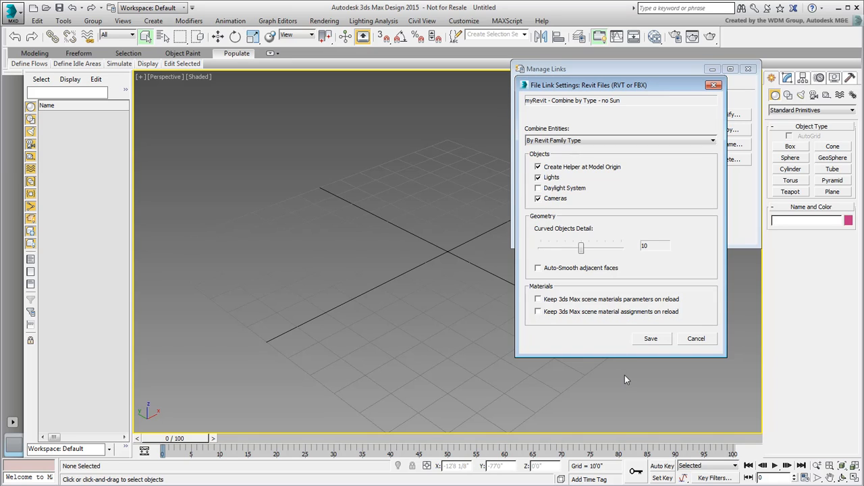
pyautogui.click(538, 197)
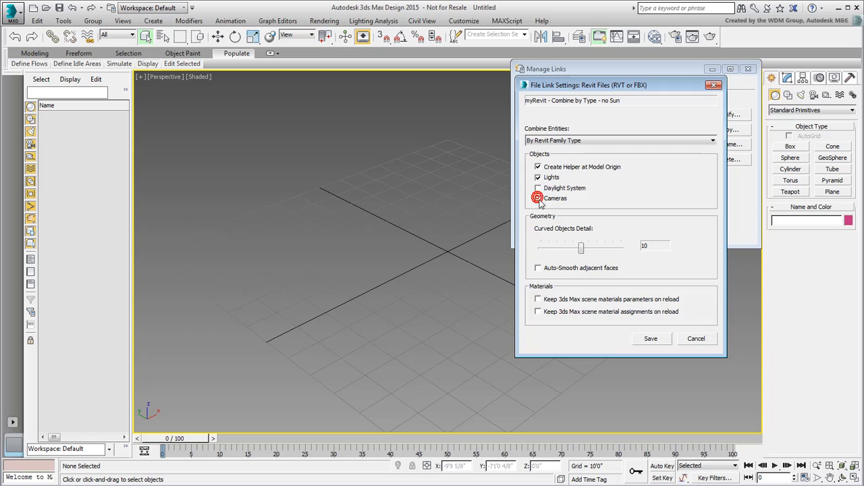
pyautogui.click(539, 197)
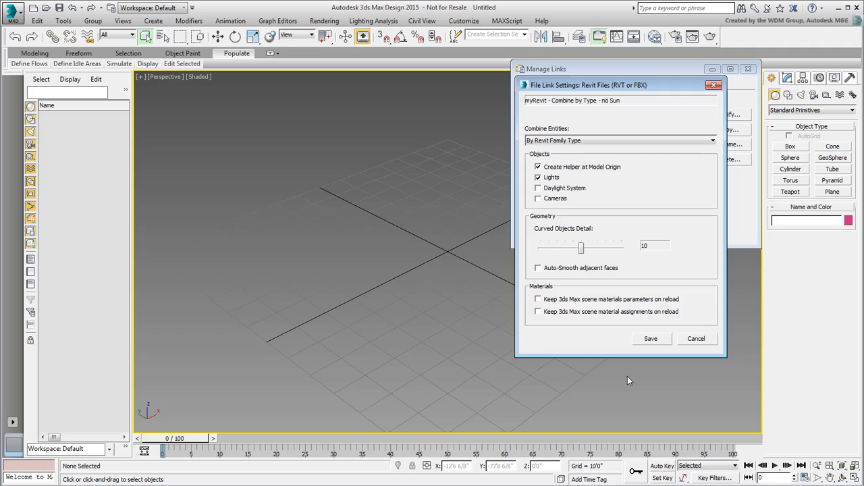
pyautogui.moveTo(561, 336)
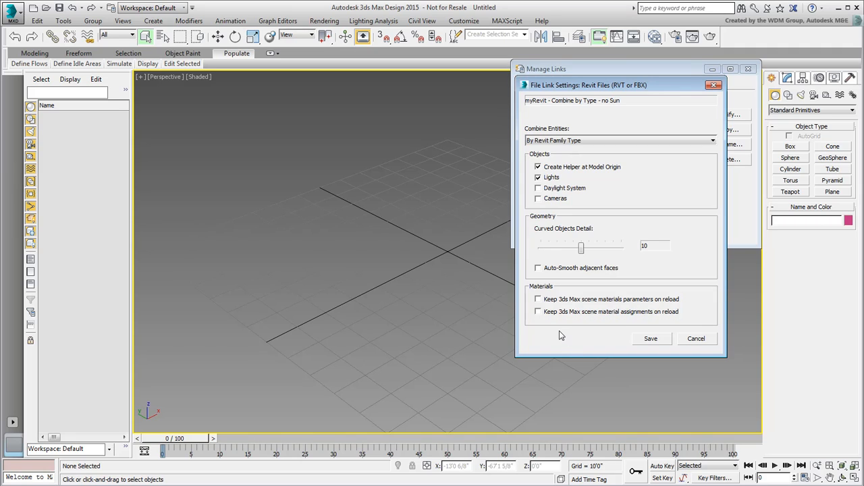
pyautogui.moveTo(538, 298)
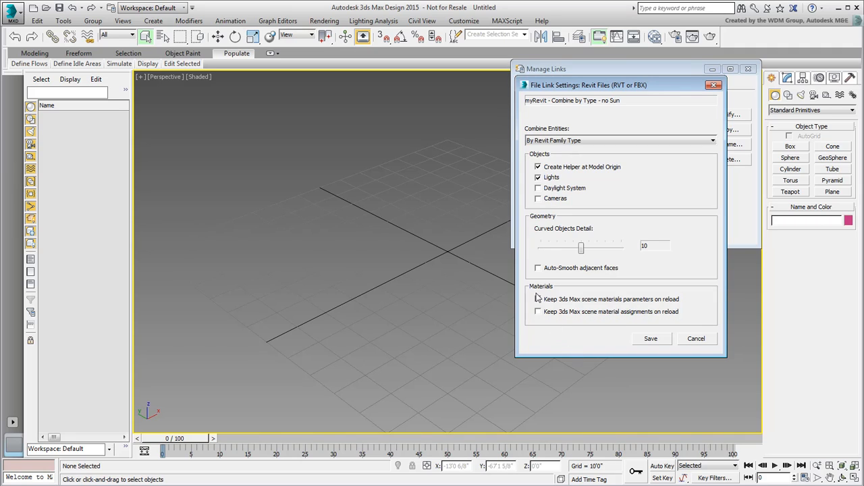
pyautogui.click(538, 299)
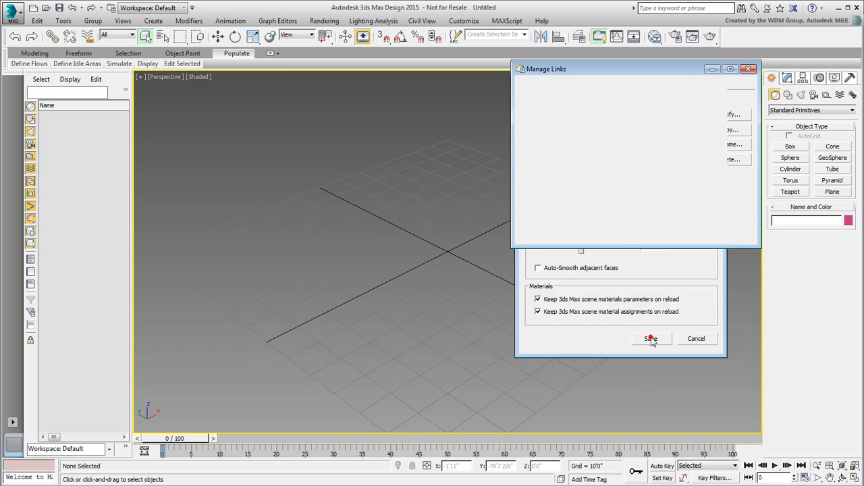
# Save the preset and show the Attach page's preset list with myRevit - Combine by Type - no Sun.
pyautogui.click(576, 83)
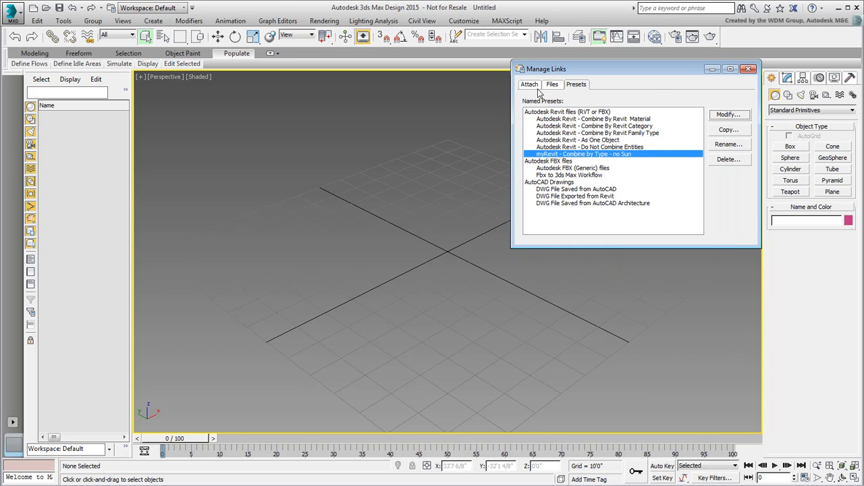
pyautogui.click(529, 84)
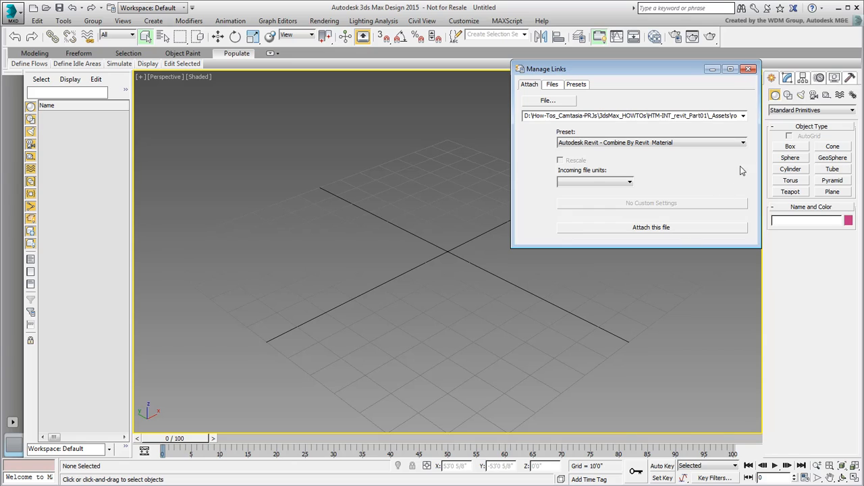
pyautogui.click(743, 142)
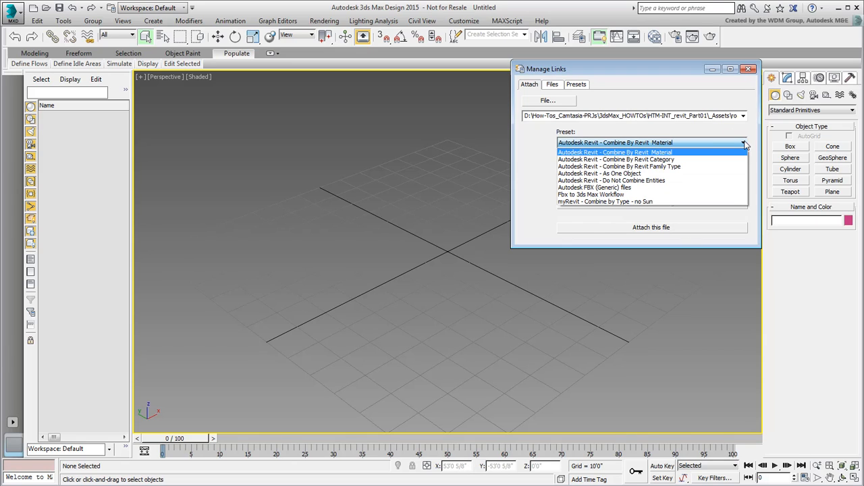